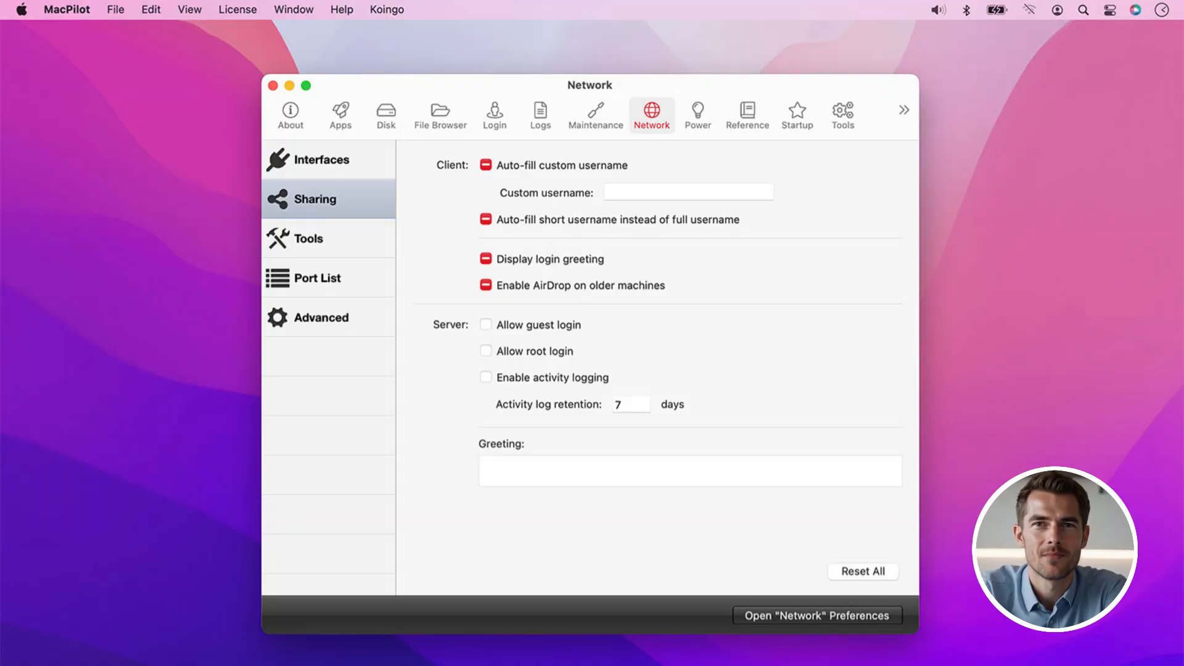
- Tour Power management and the Reference sections: error codes, fonts, key combos, the ls manual and system profile
left_click(697, 113)
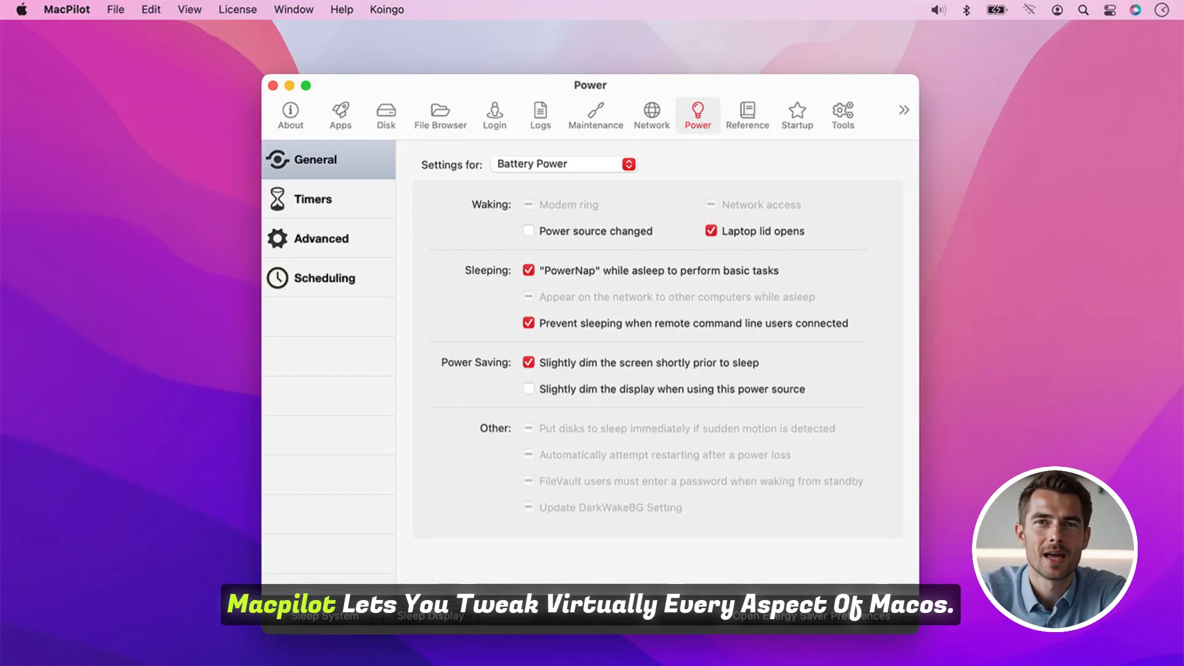
left_click(747, 114)
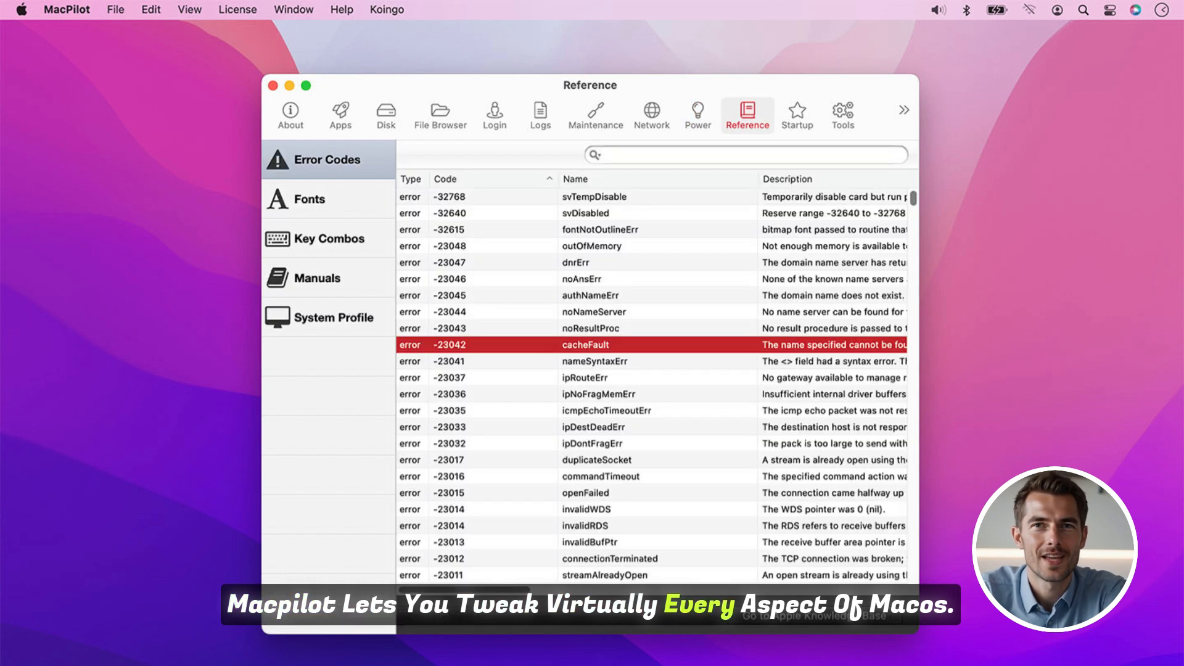
left_click(308, 199)
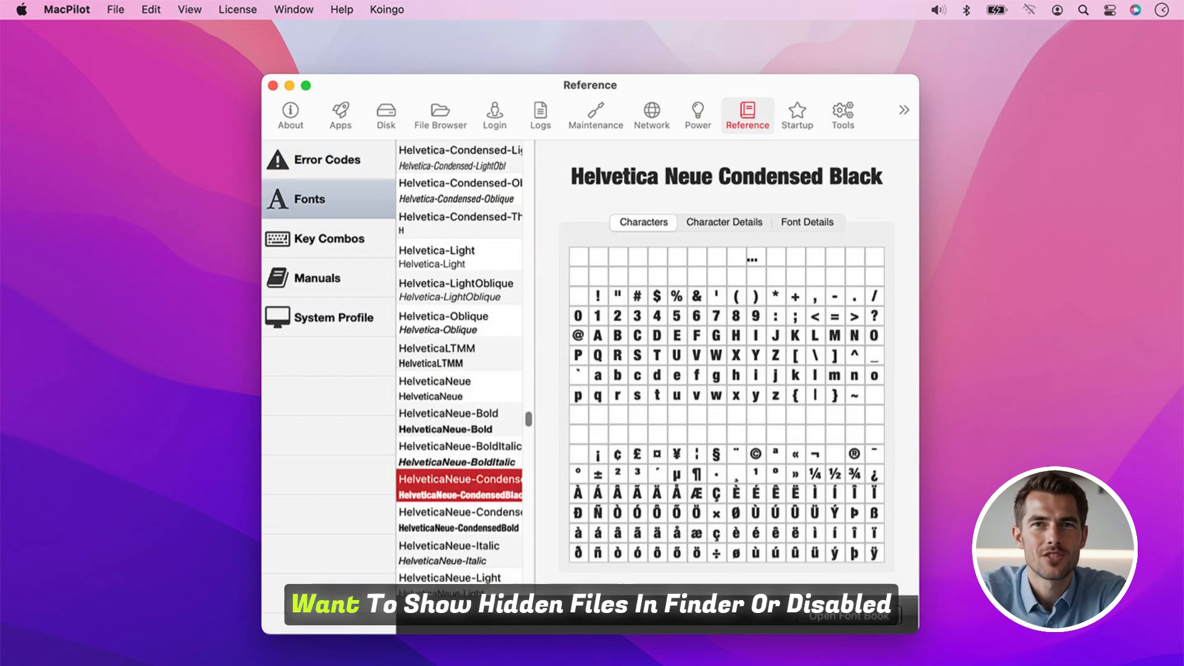
left_click(328, 239)
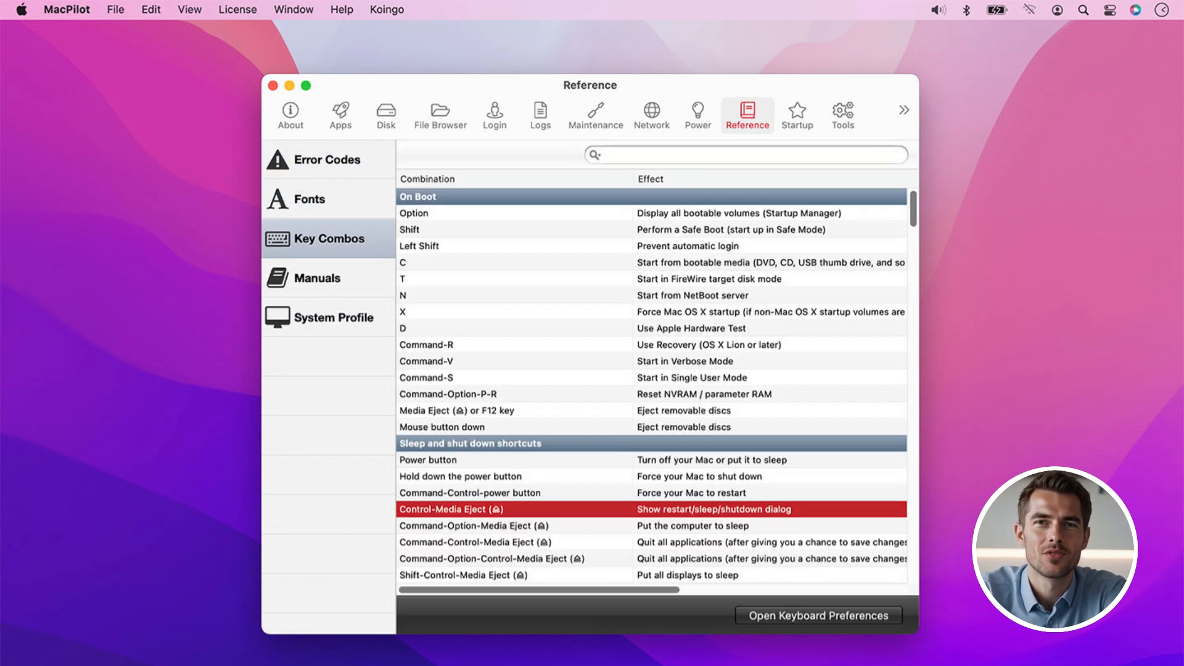
left_click(317, 278)
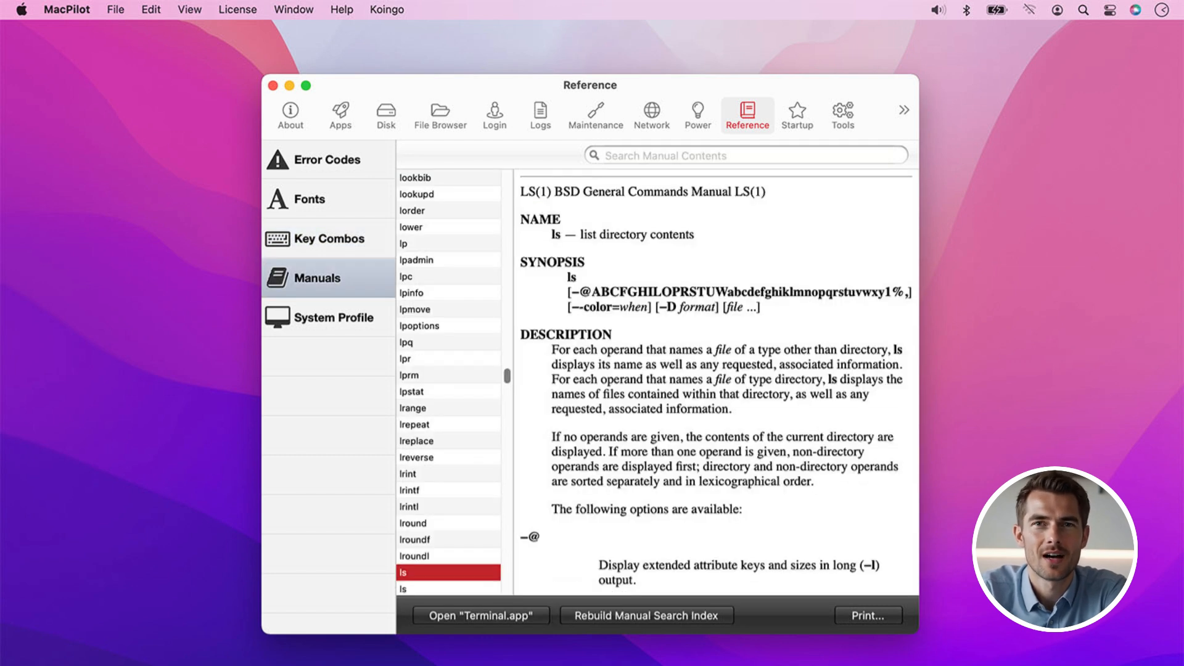
left_click(333, 317)
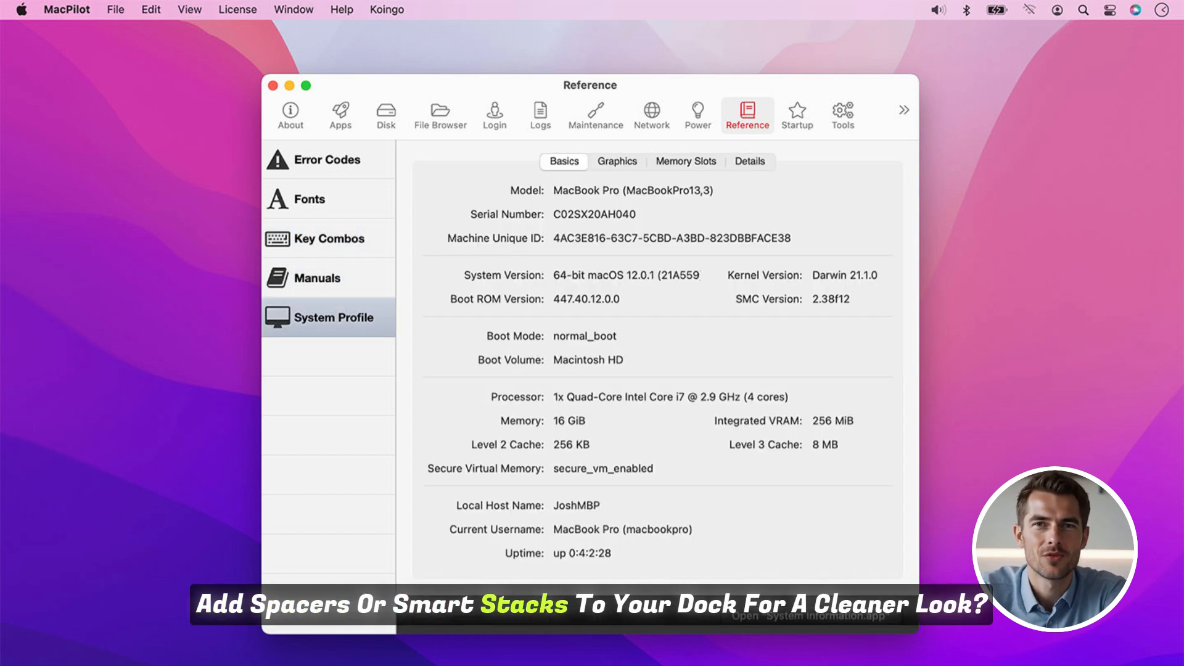
- Show the general startup mode options, then the Finder feature tweaks under Apps
left_click(797, 114)
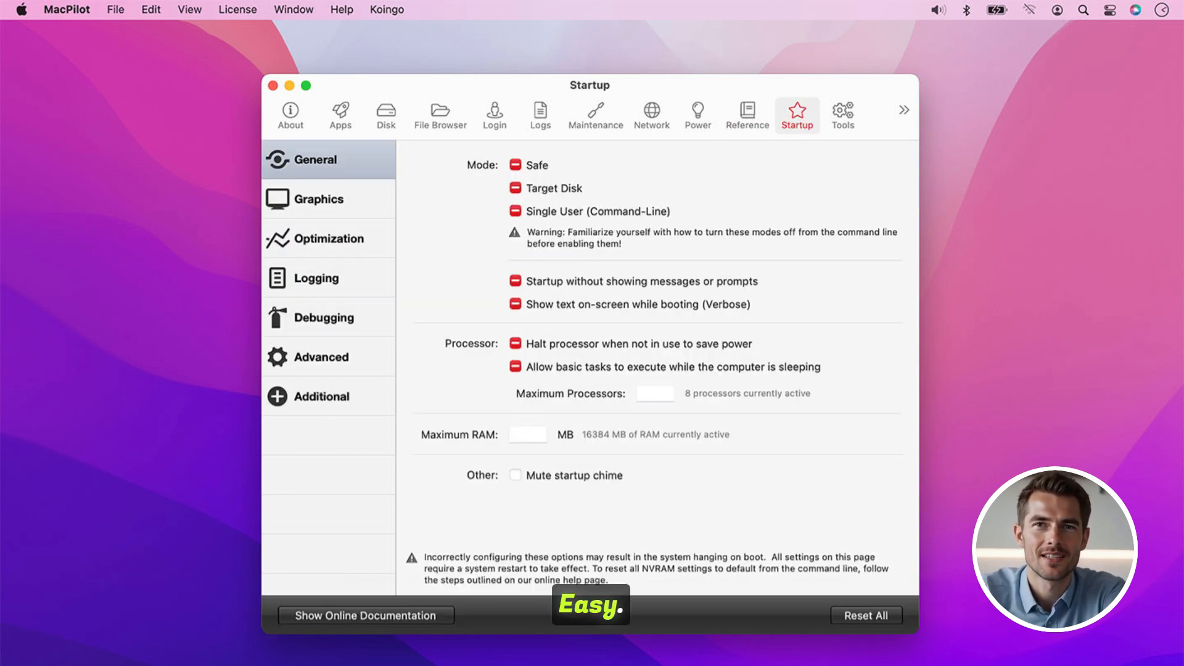
left_click(843, 114)
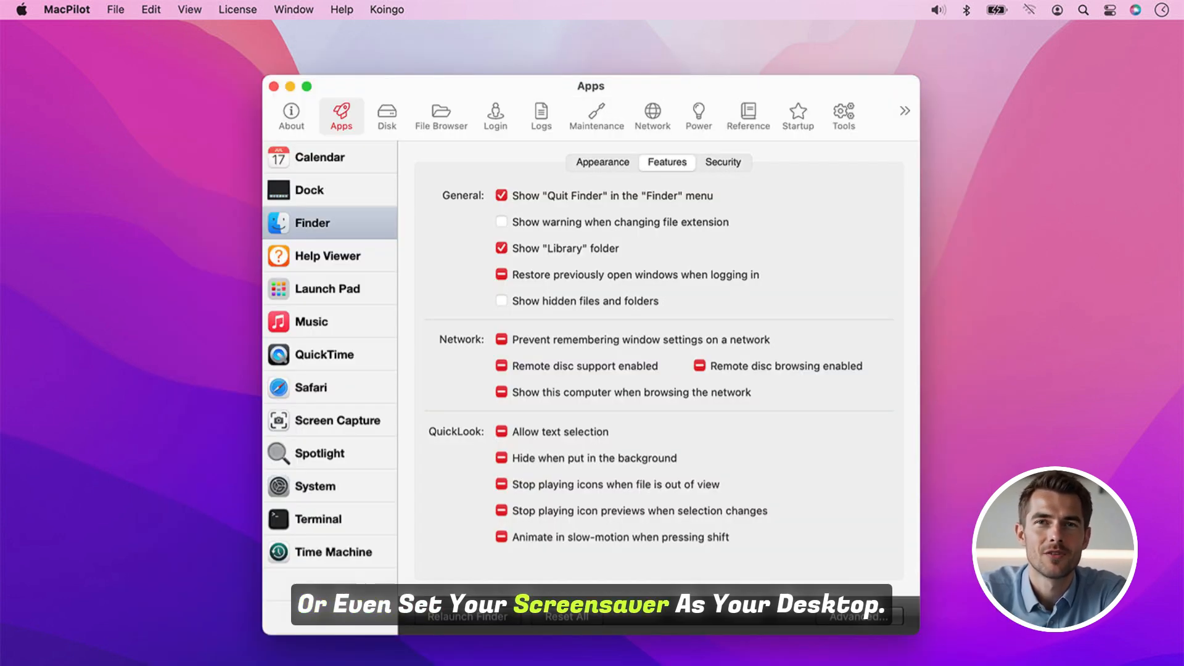
- Tour About, the Macintosh HD disk overview, the Library file browser, log files, receipts and maintenance scripts
left_click(291, 116)
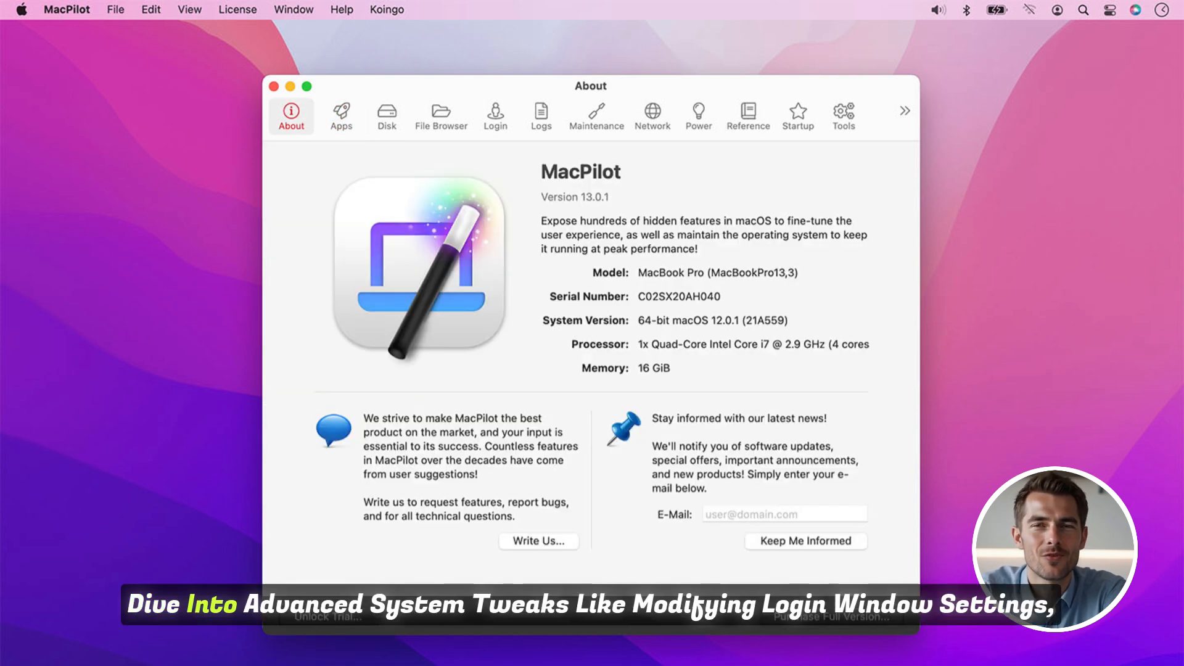
left_click(386, 113)
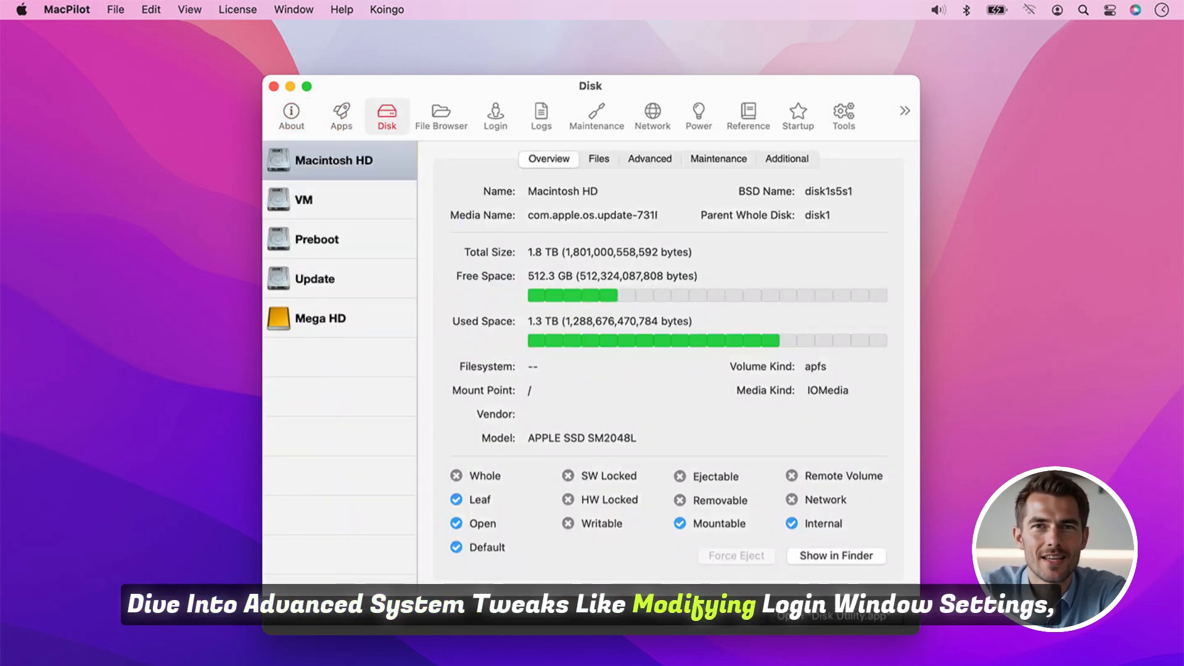
left_click(442, 115)
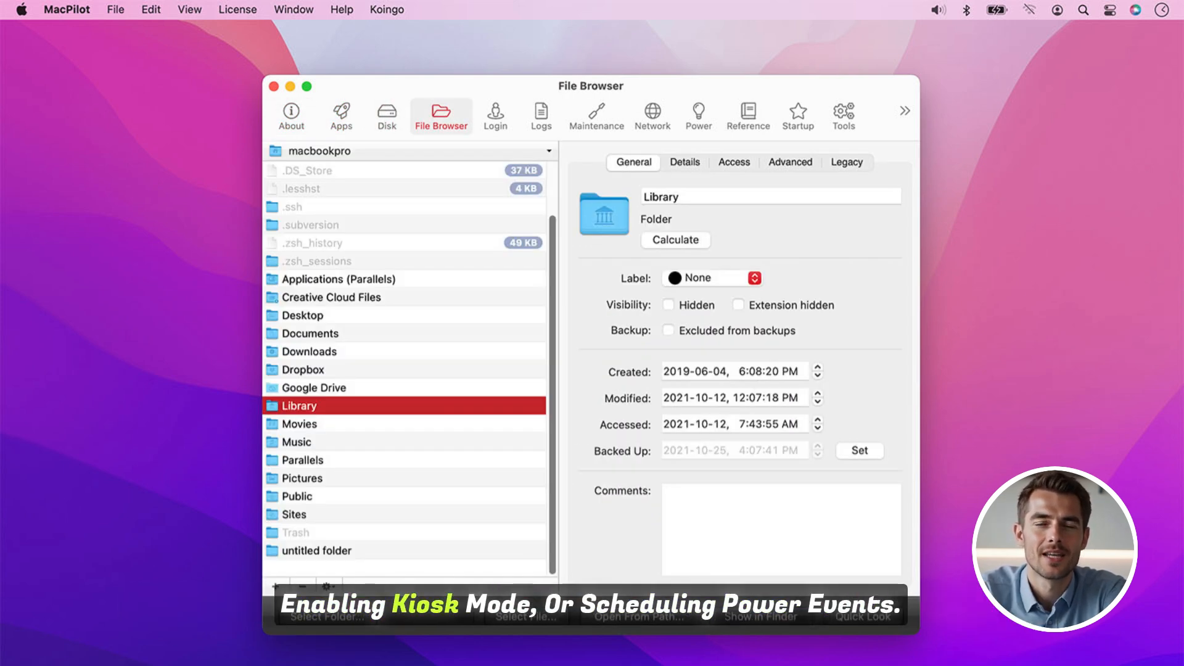
left_click(541, 111)
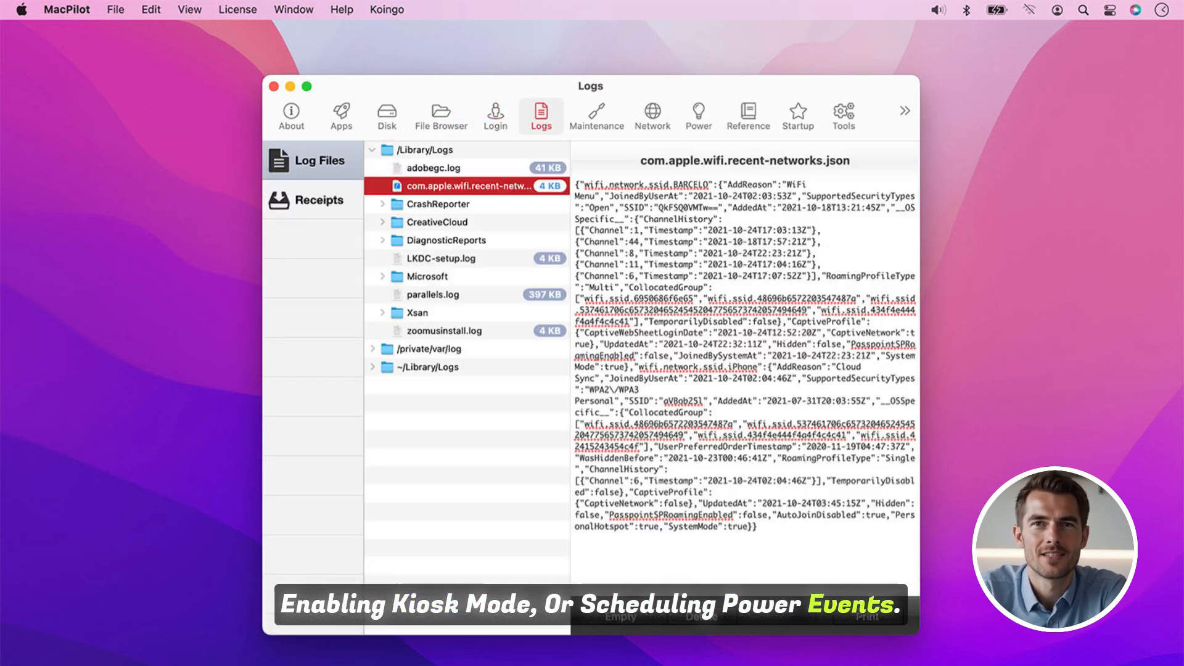
left_click(321, 200)
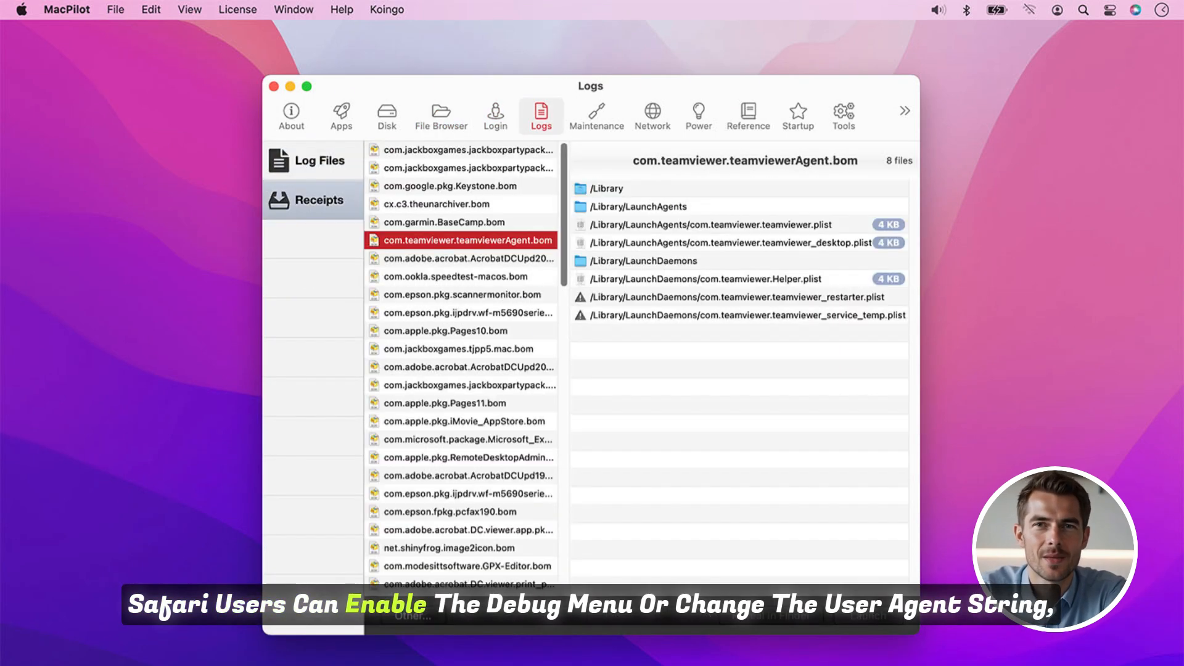
left_click(597, 113)
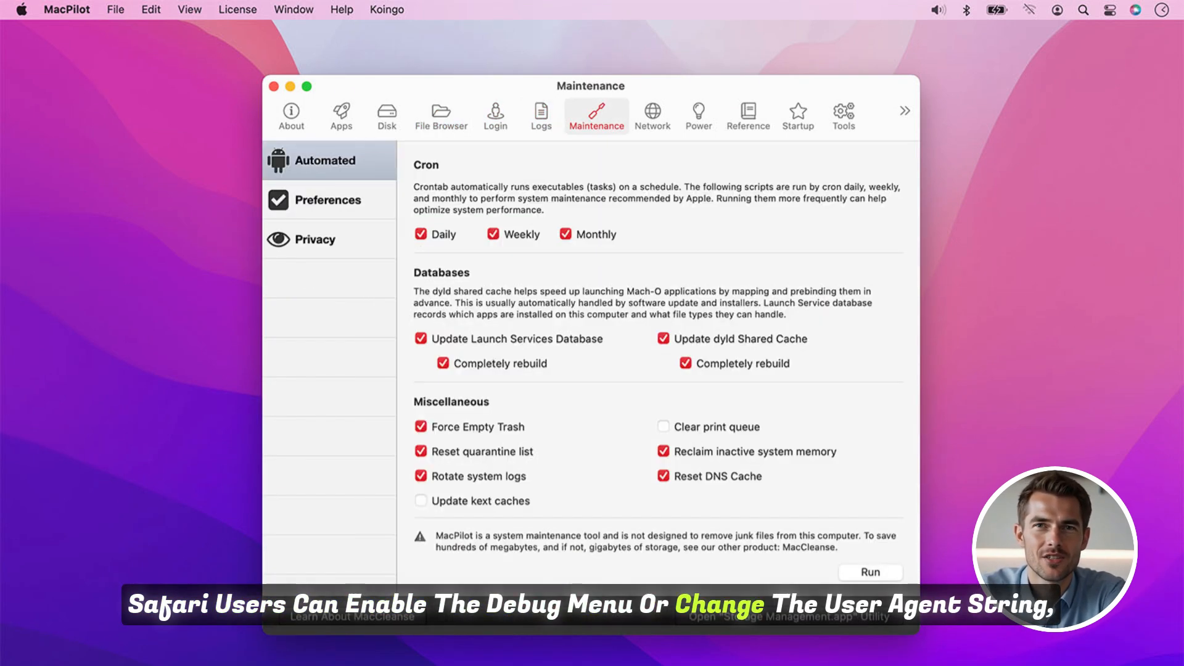
- View the Wi-Fi interface details, network sharing settings, Power management and the error-code reference
left_click(652, 114)
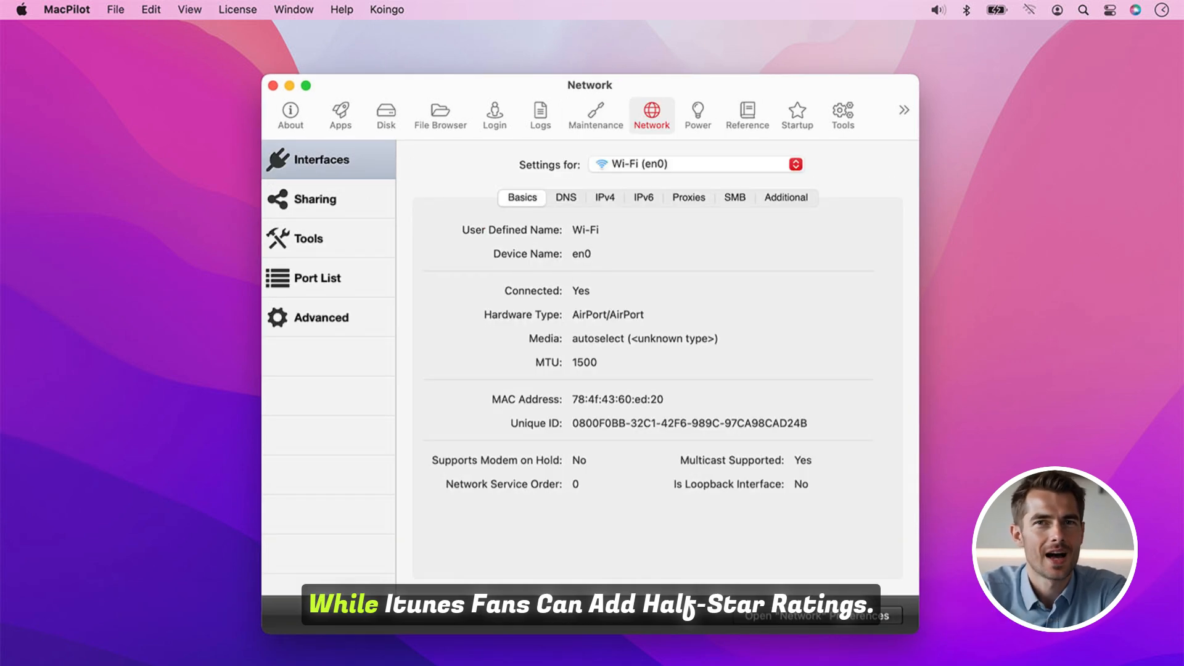
left_click(313, 199)
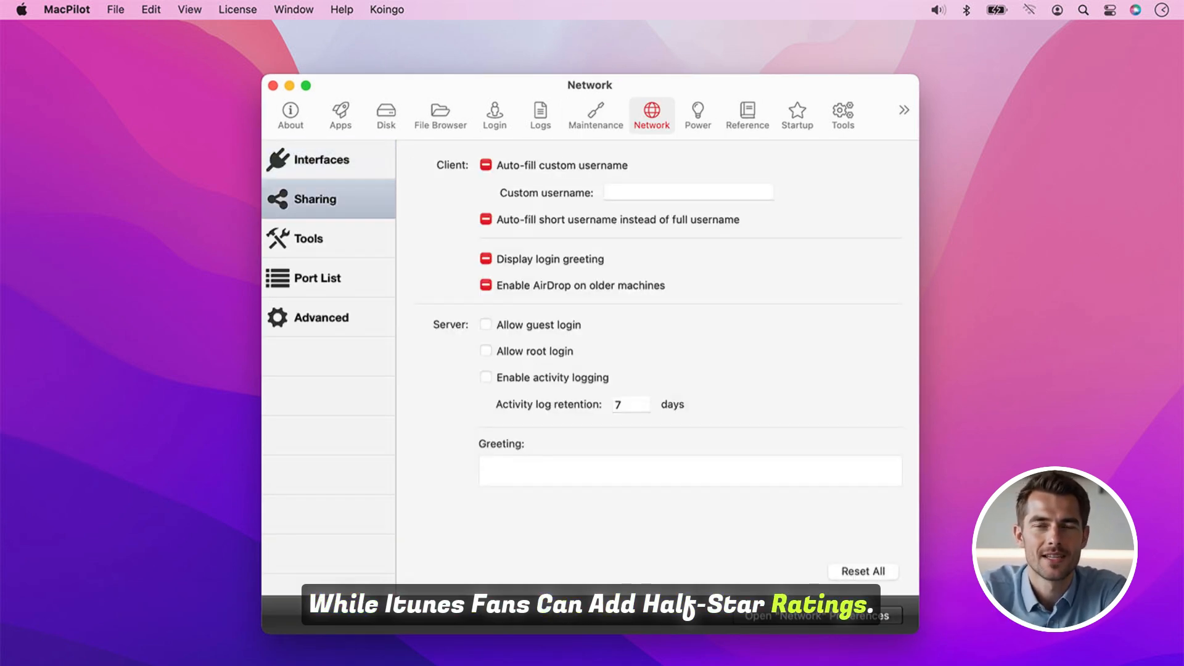
left_click(697, 114)
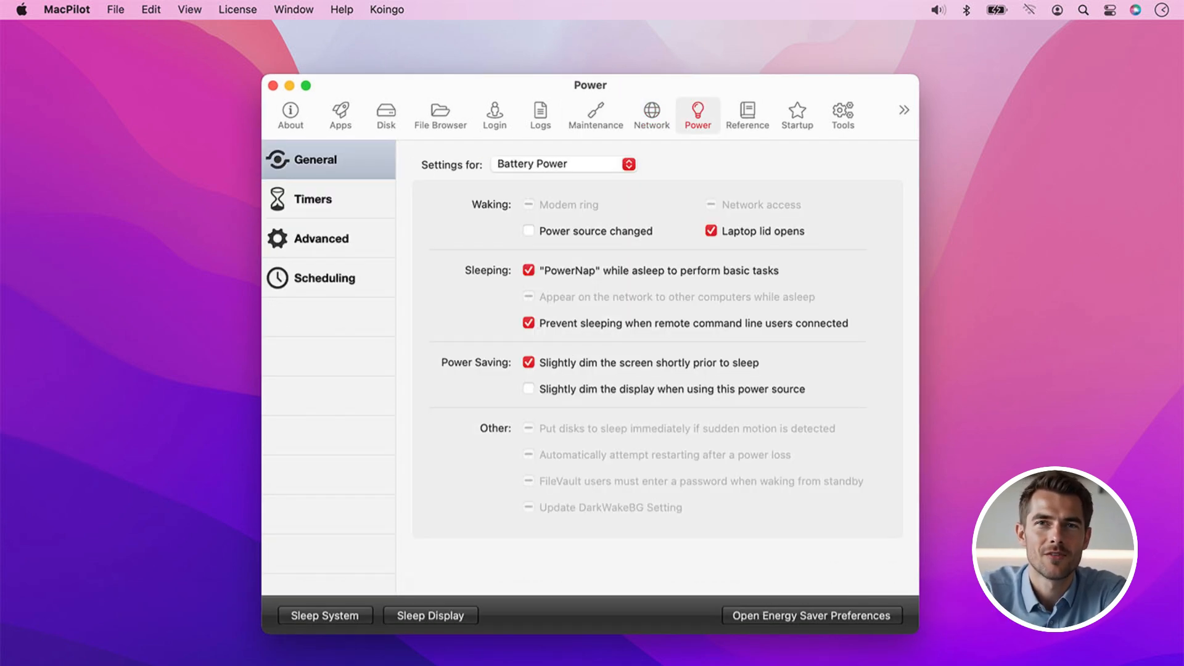
left_click(748, 114)
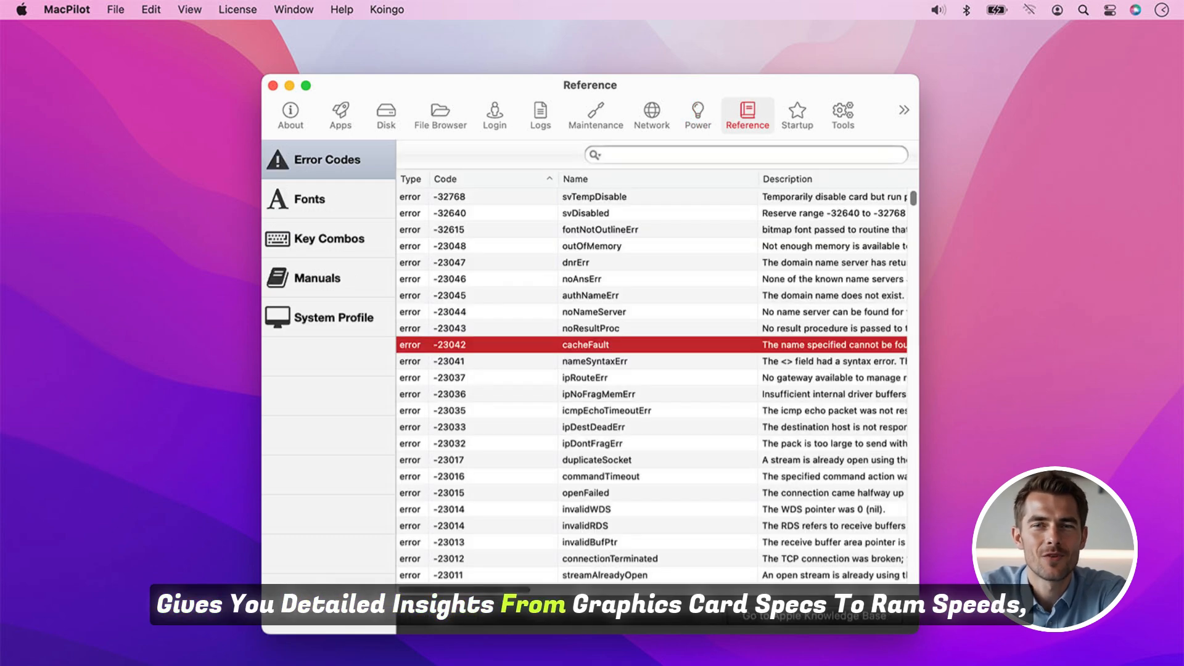
- Revisit the Reference fonts, key combos, ls manual page and system profile
left_click(307, 200)
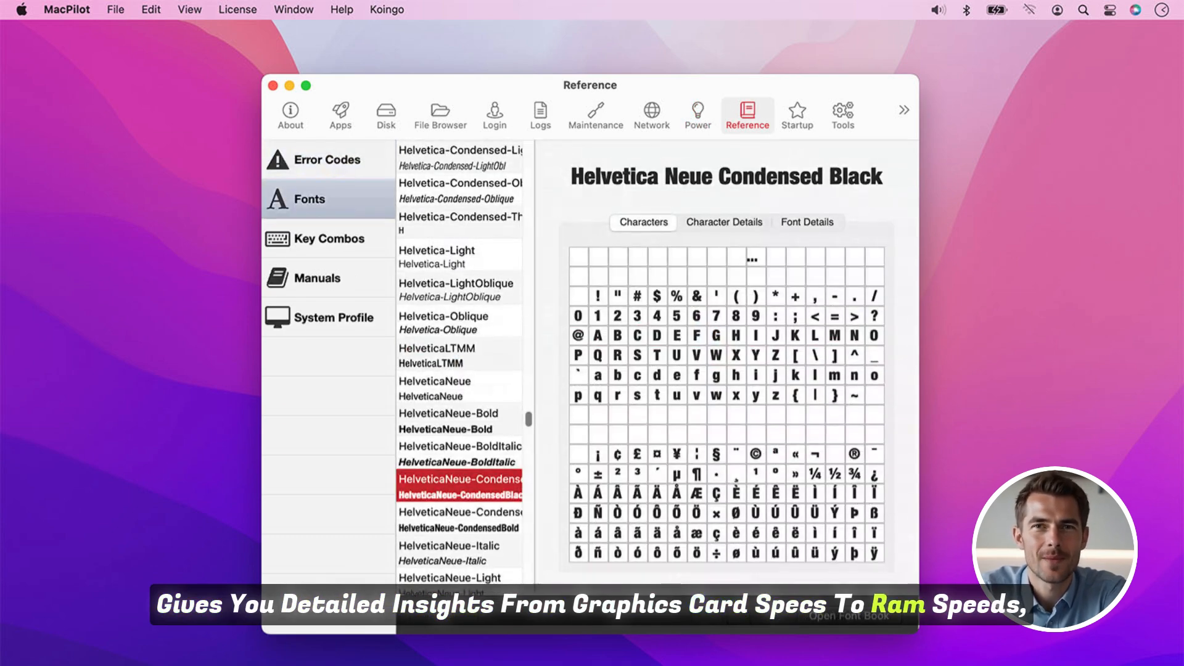
left_click(328, 239)
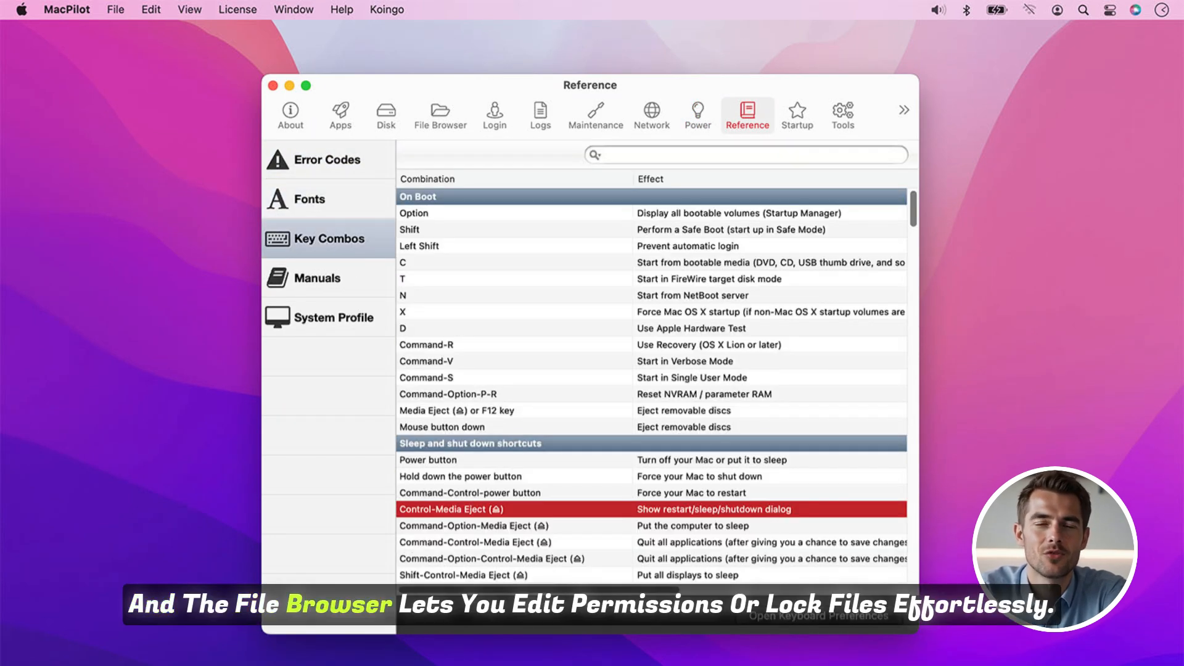
left_click(317, 278)
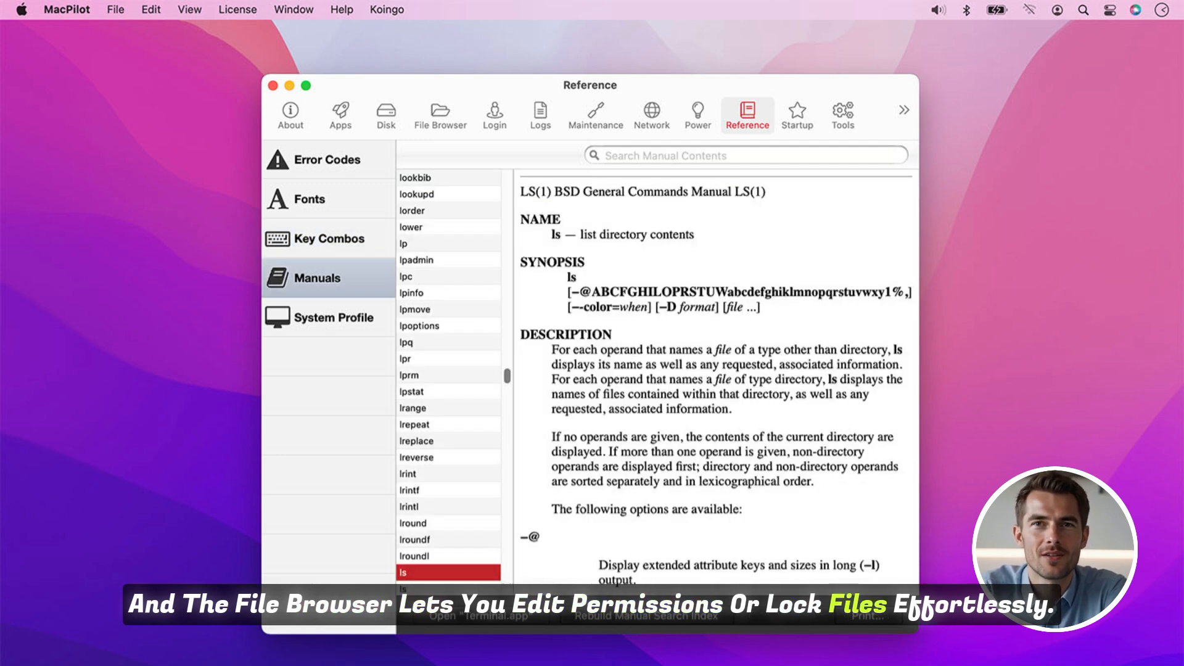
left_click(334, 317)
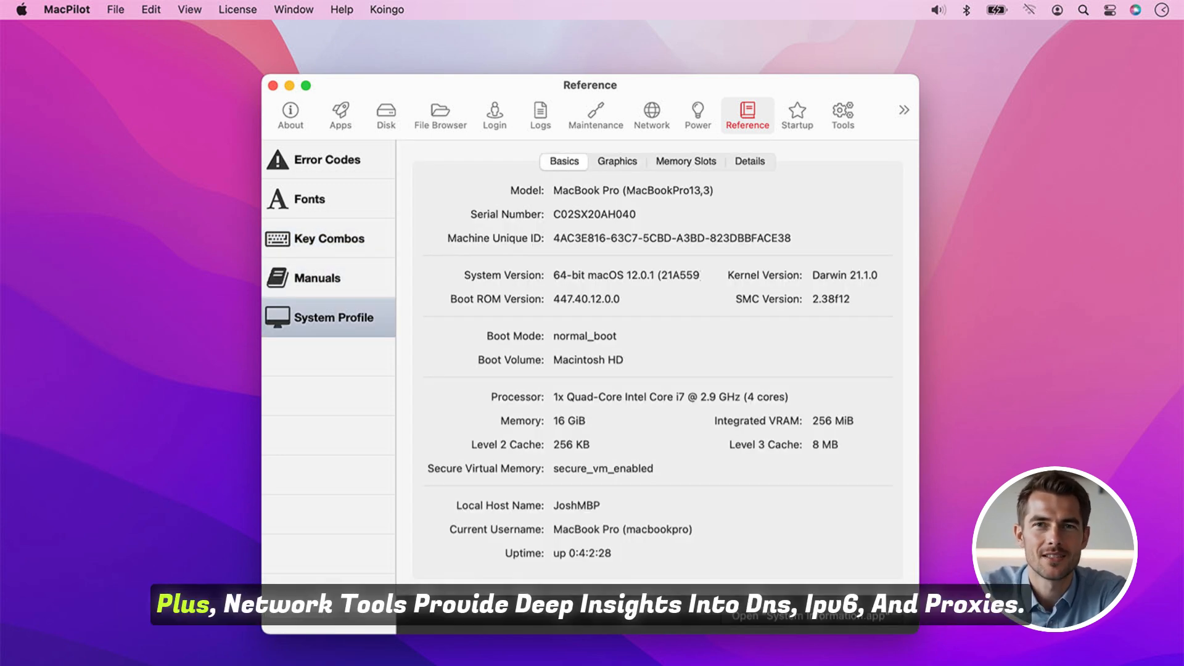
- Return through Maintenance and the Wi-Fi network details to the startup modes and Finder feature tweaks
left_click(596, 115)
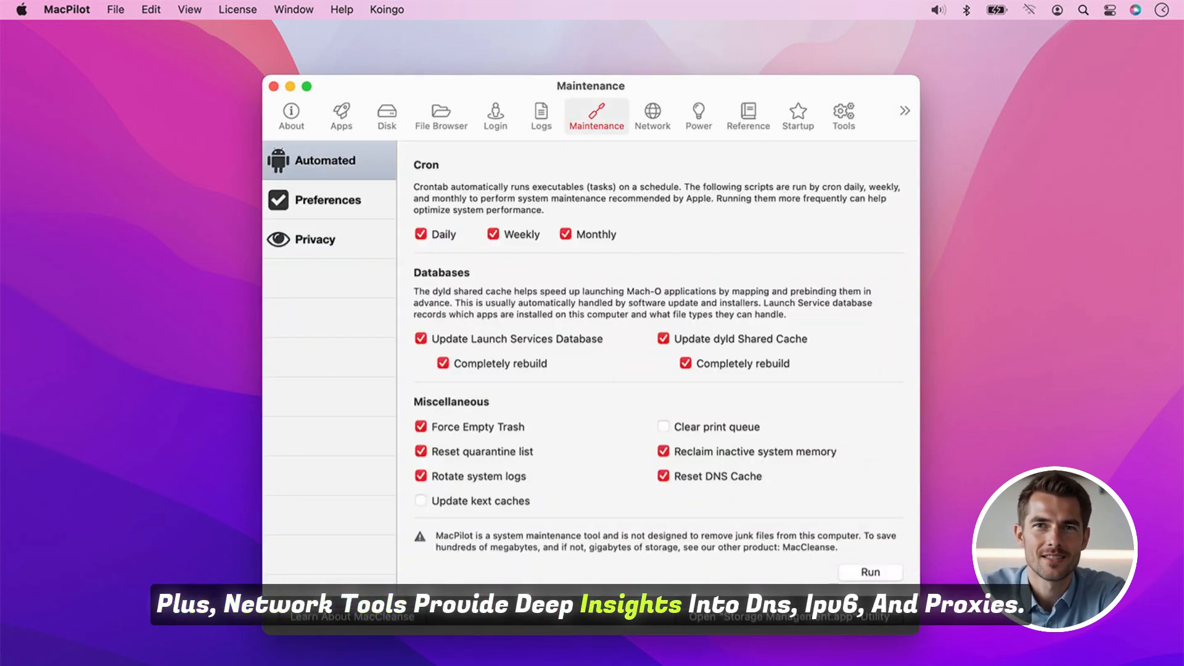
left_click(653, 113)
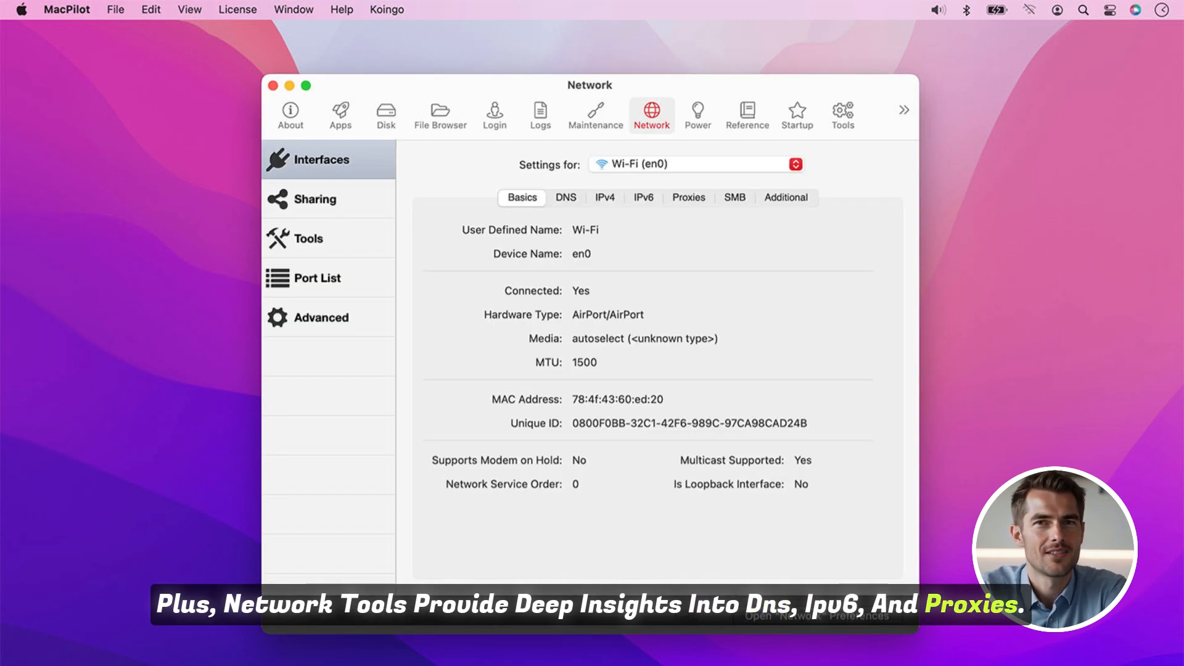
left_click(797, 114)
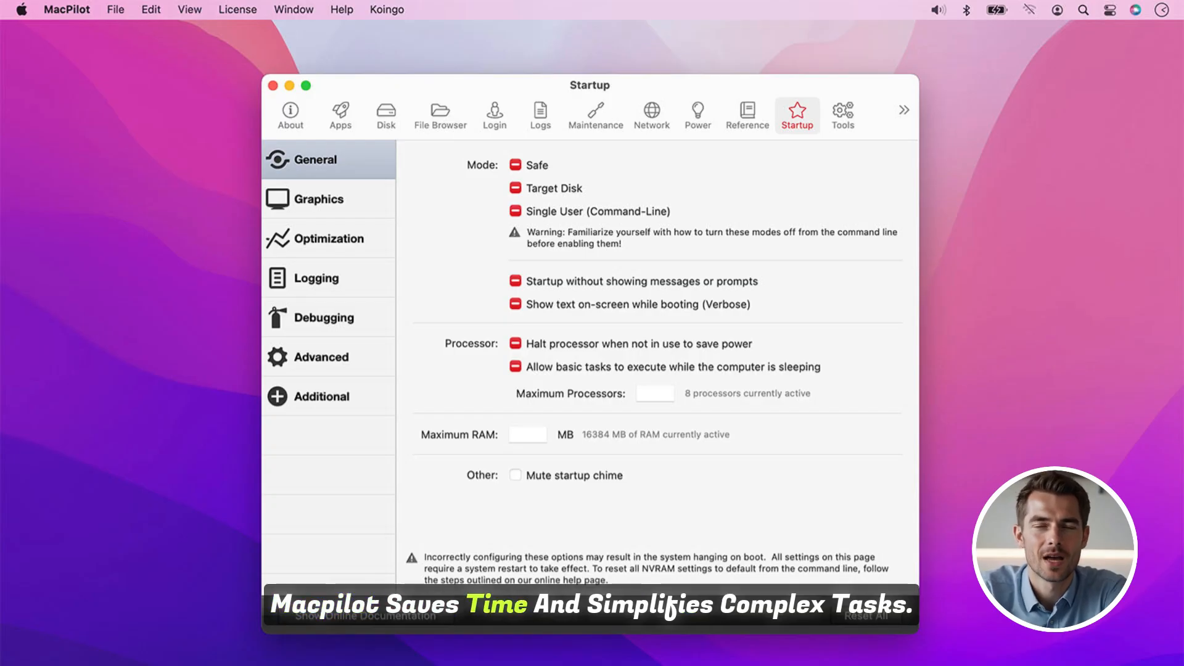
left_click(844, 114)
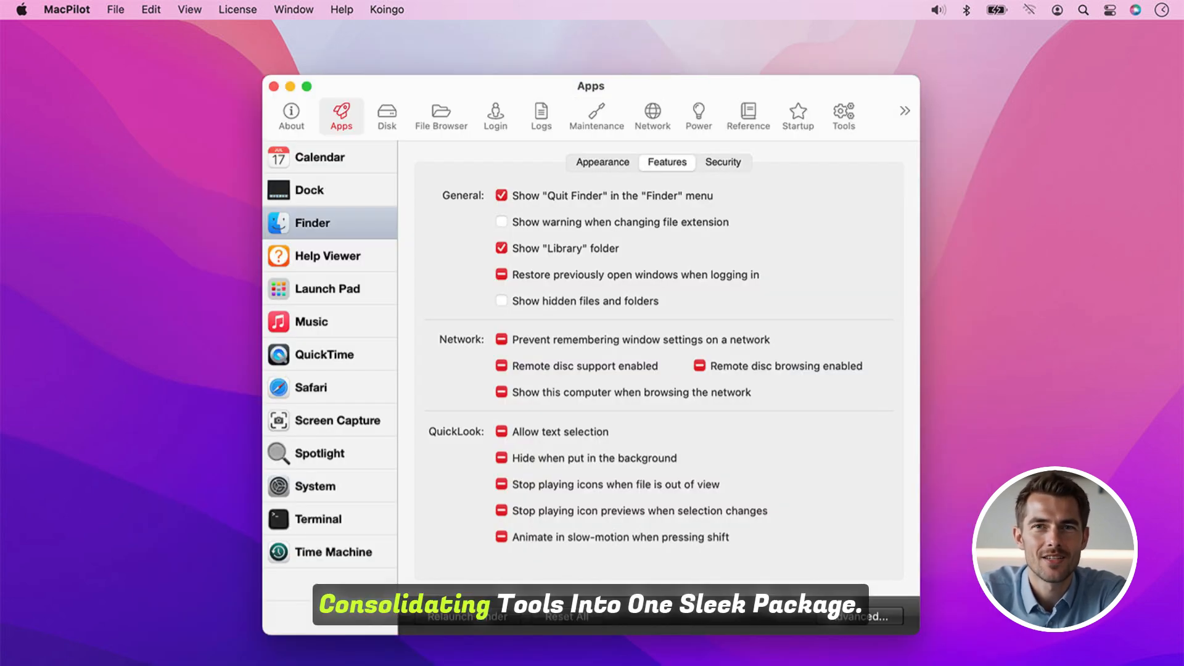
- Pass through About, the disk overview, Library file details and receipts to the network sharing settings
left_click(291, 114)
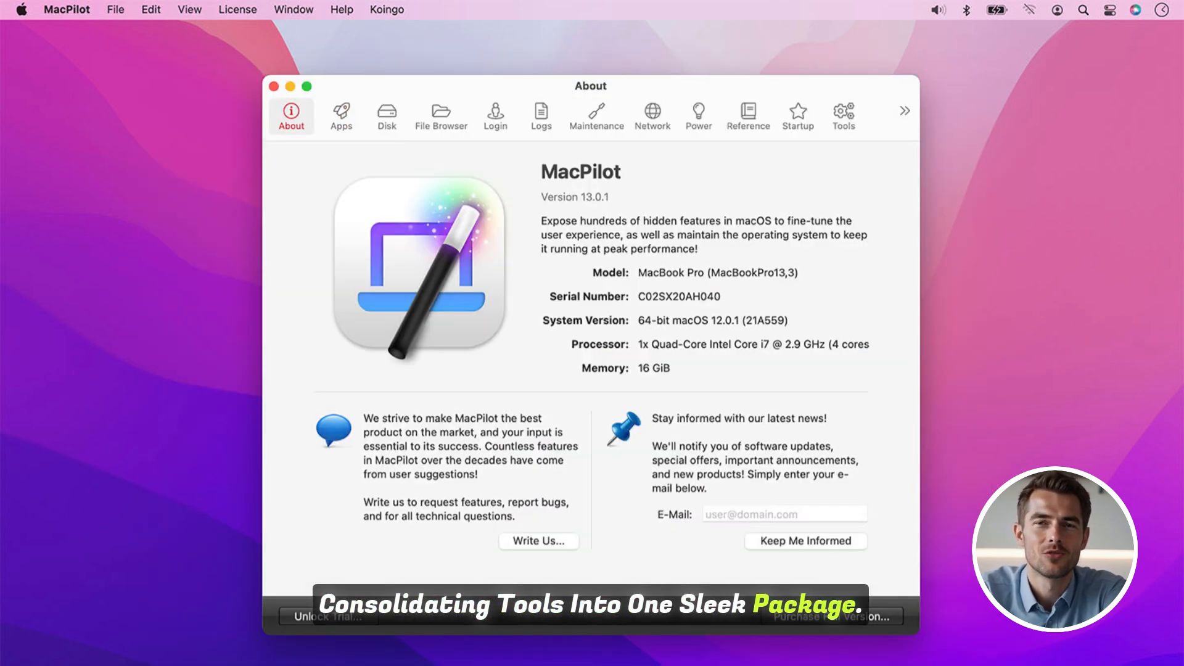
left_click(387, 114)
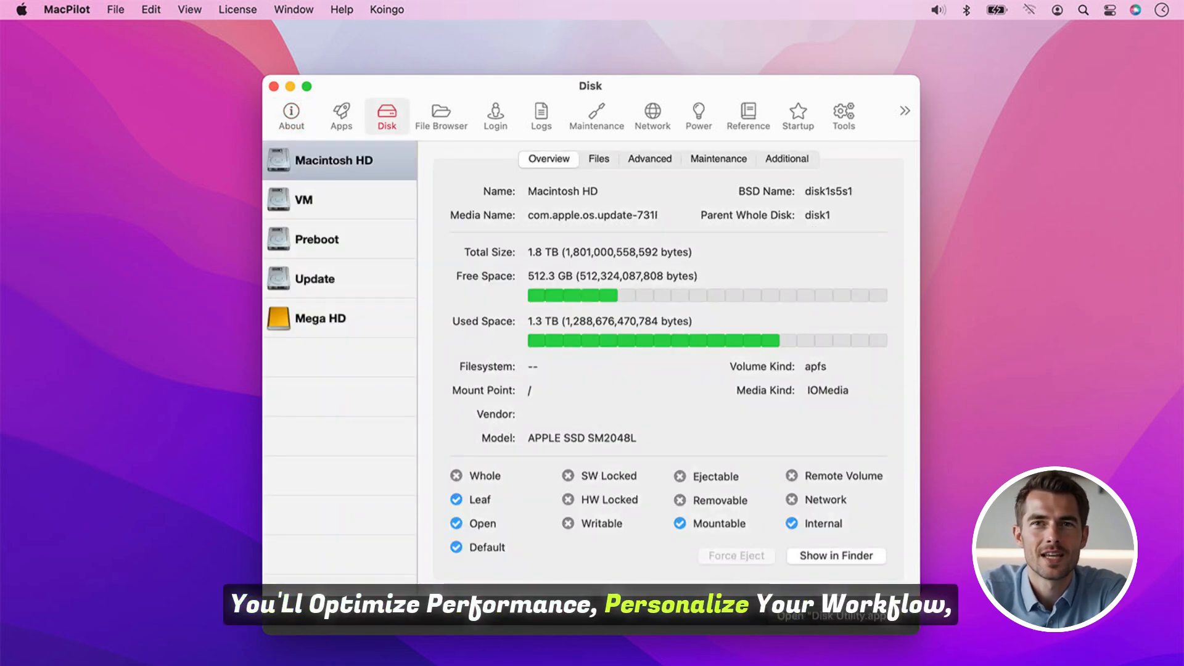
left_click(441, 115)
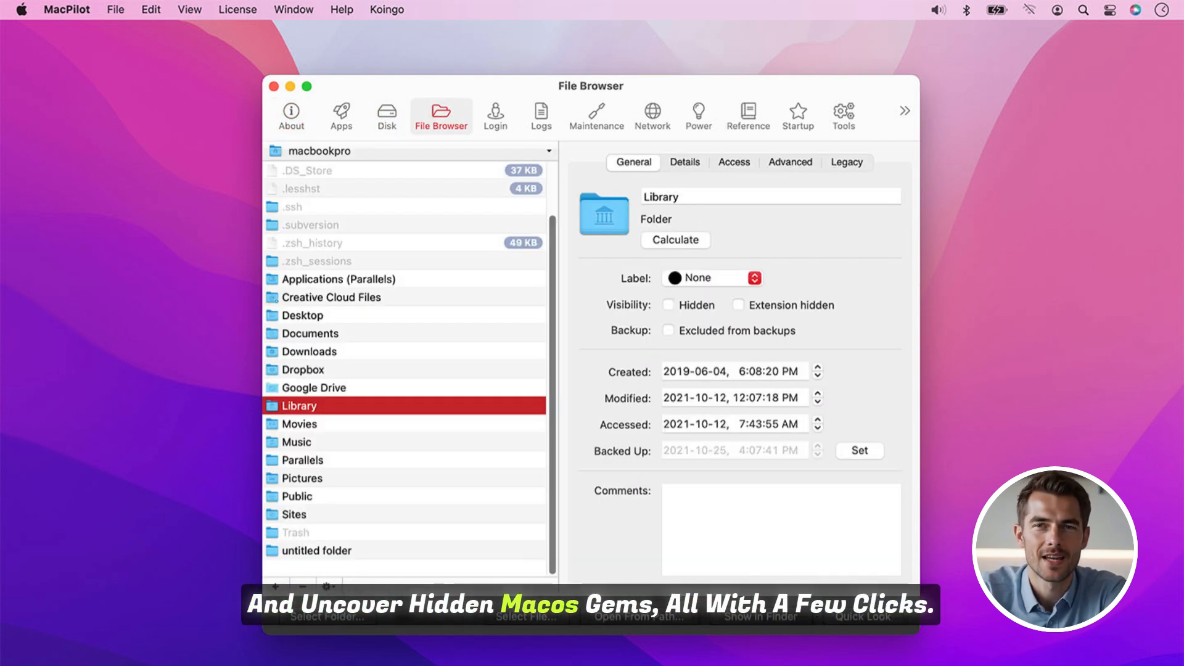
left_click(540, 114)
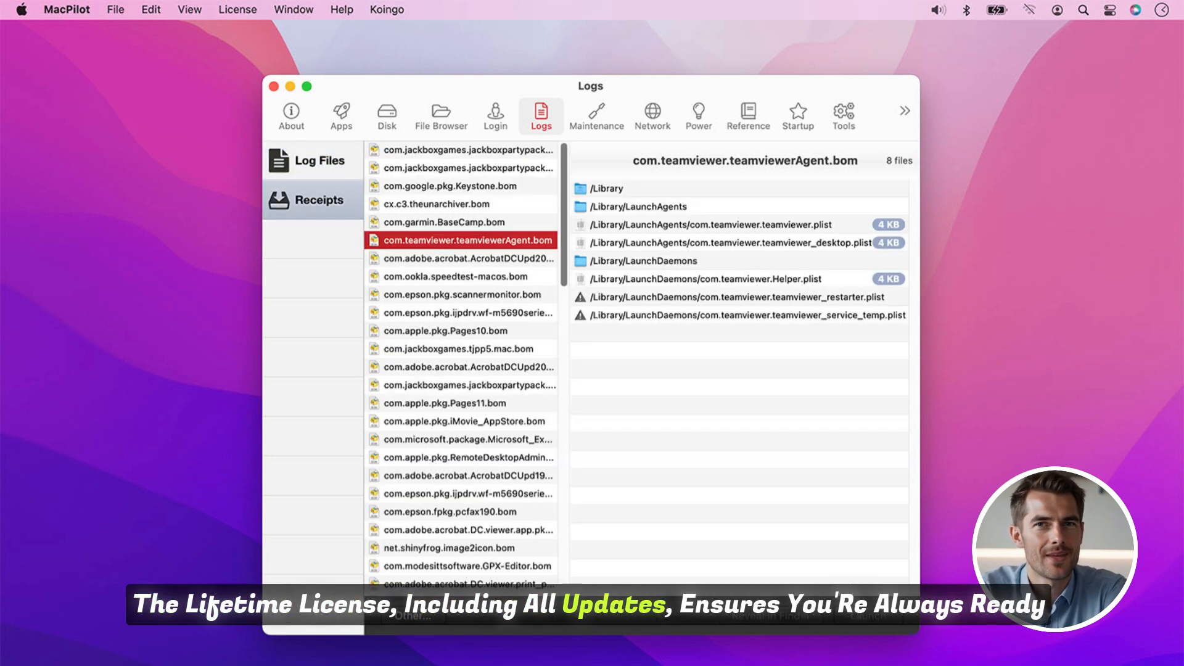
left_click(651, 111)
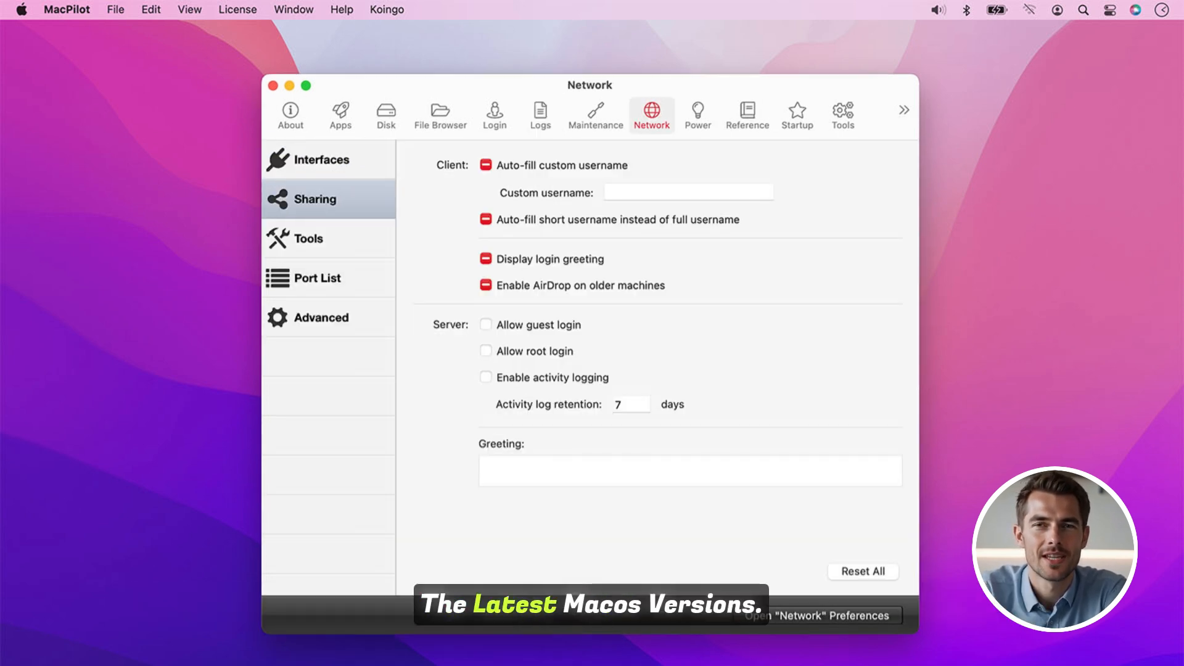